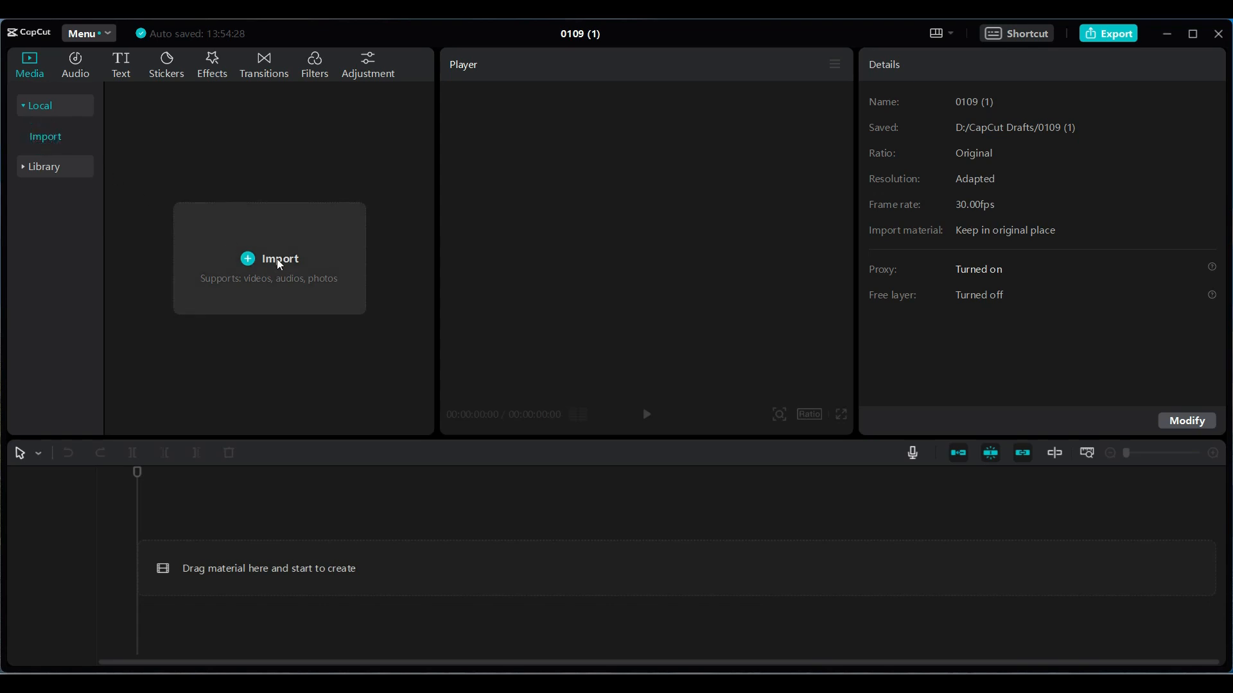
Import the road-walking and tree-bark pexels-pat-whelen forest clips from the bicycle folder
left_click(270, 259)
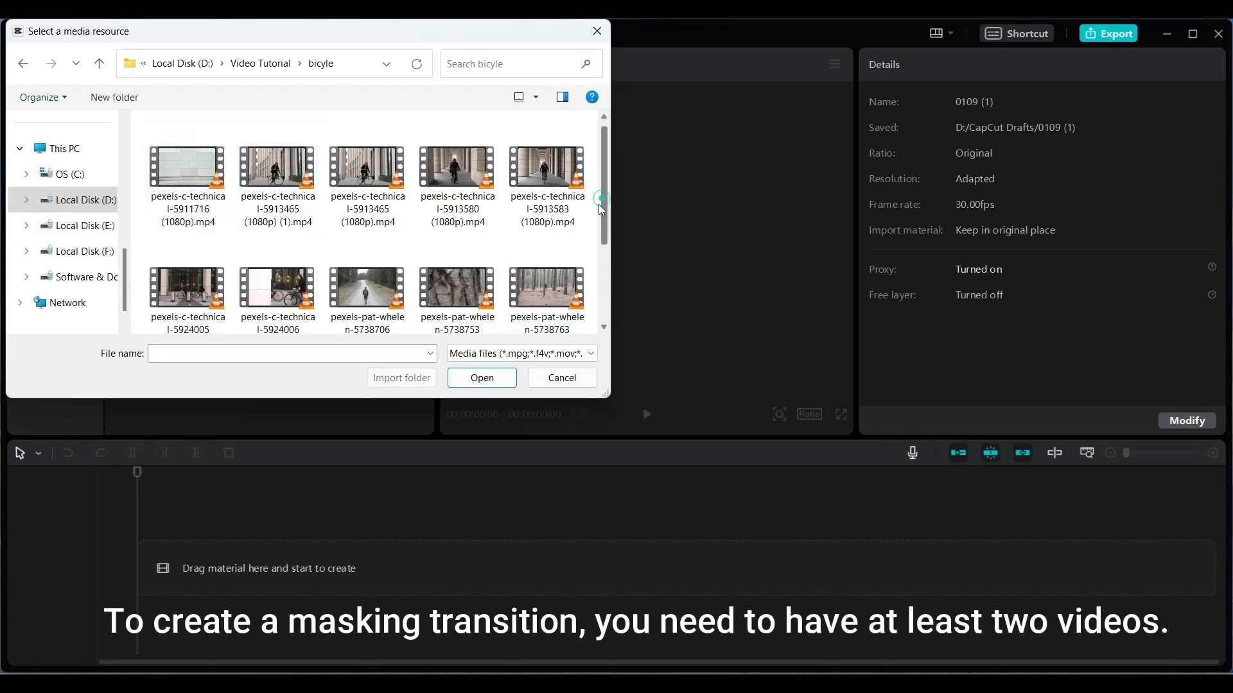
scroll("down", 3)
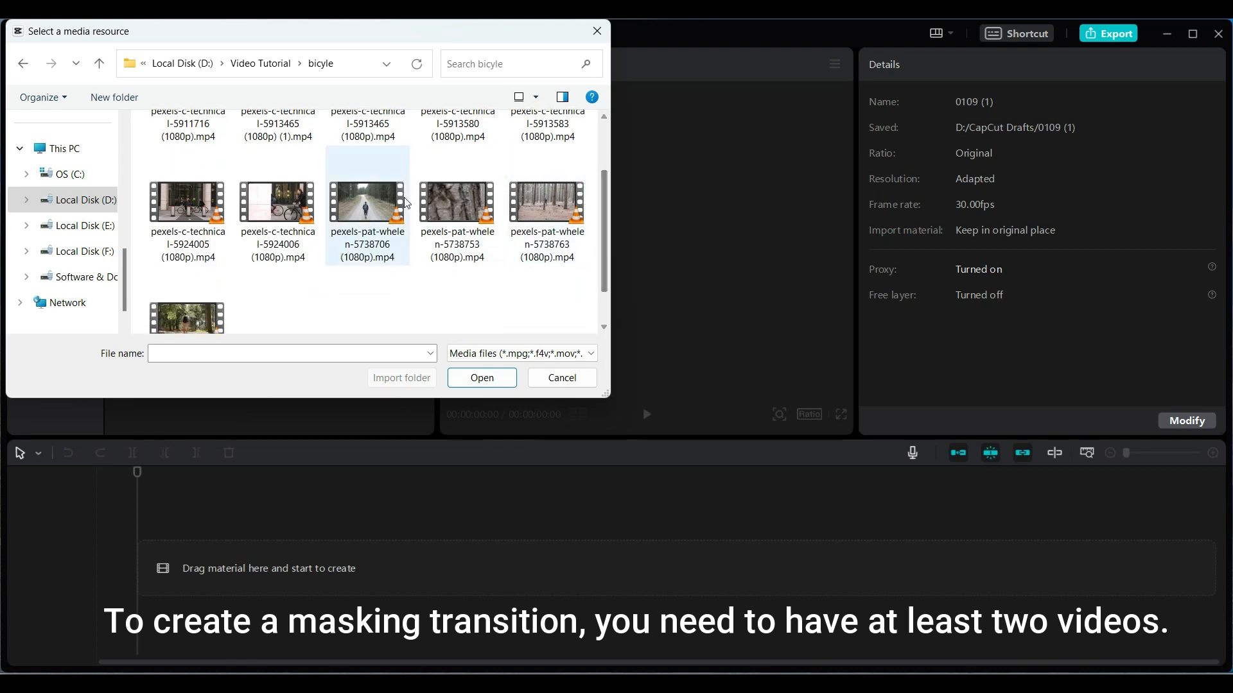
left_click(457, 212)
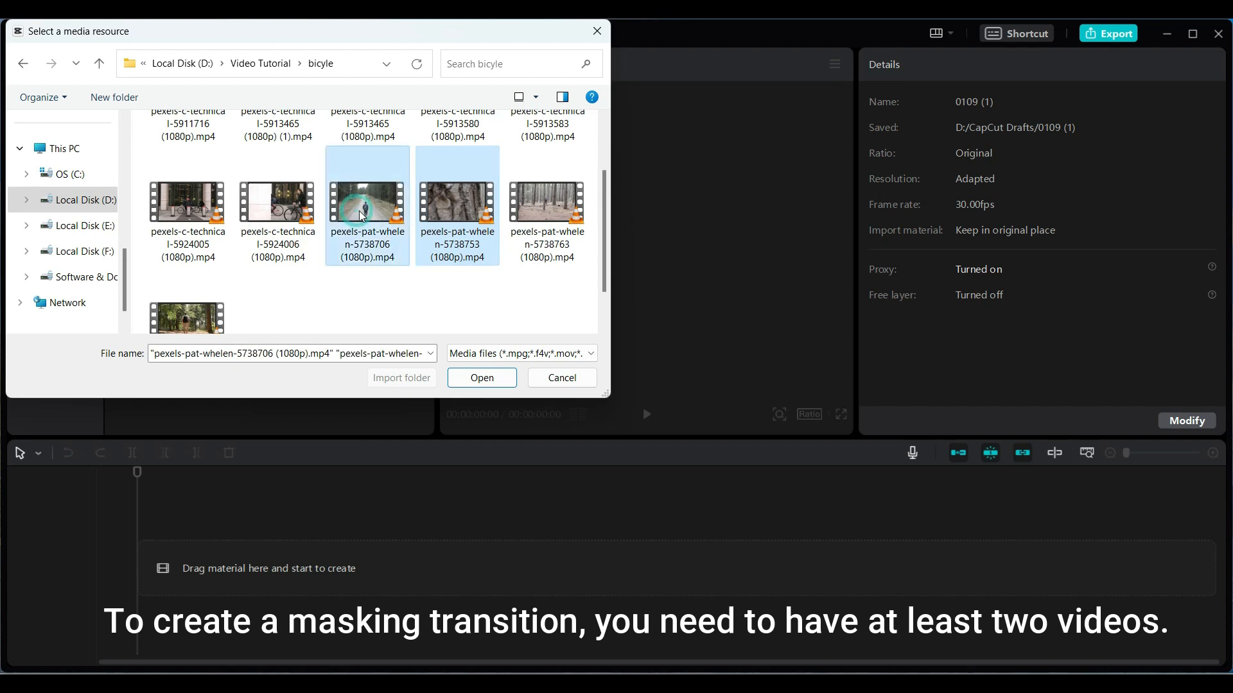
left_click(481, 378)
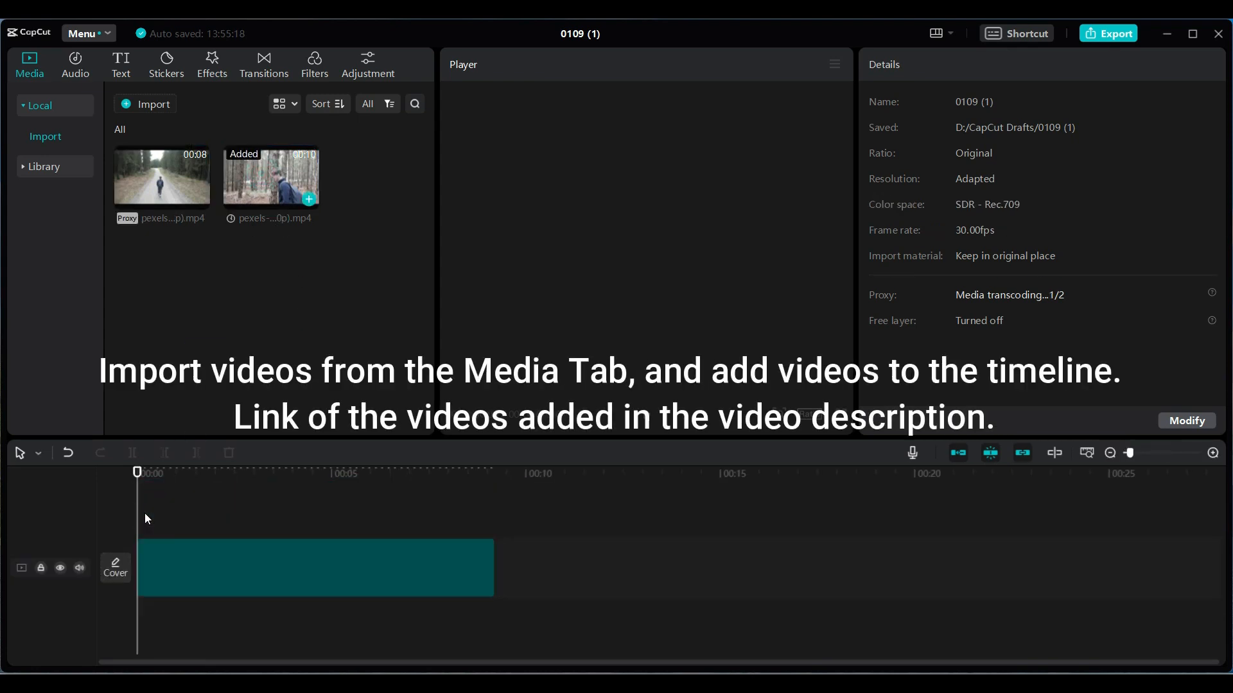
Drag the road-walking clip from the Media panel onto a new timeline track
left_click(314, 568)
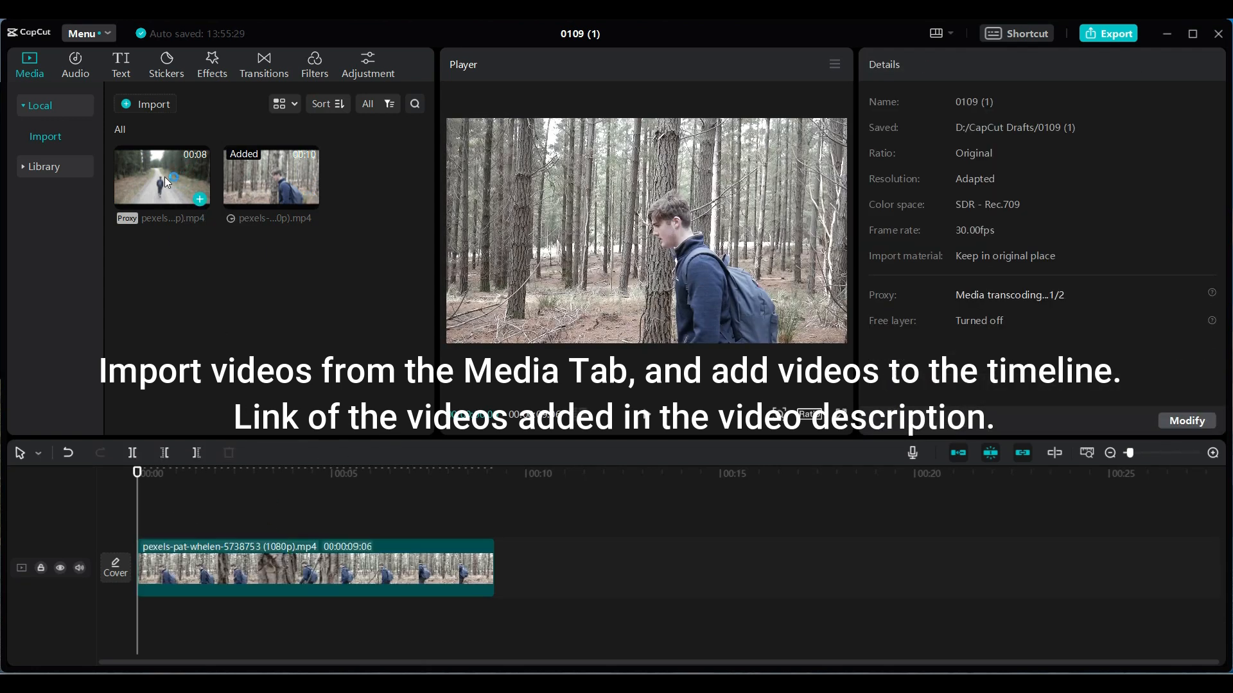
left_click_drag(161, 175, 637, 494)
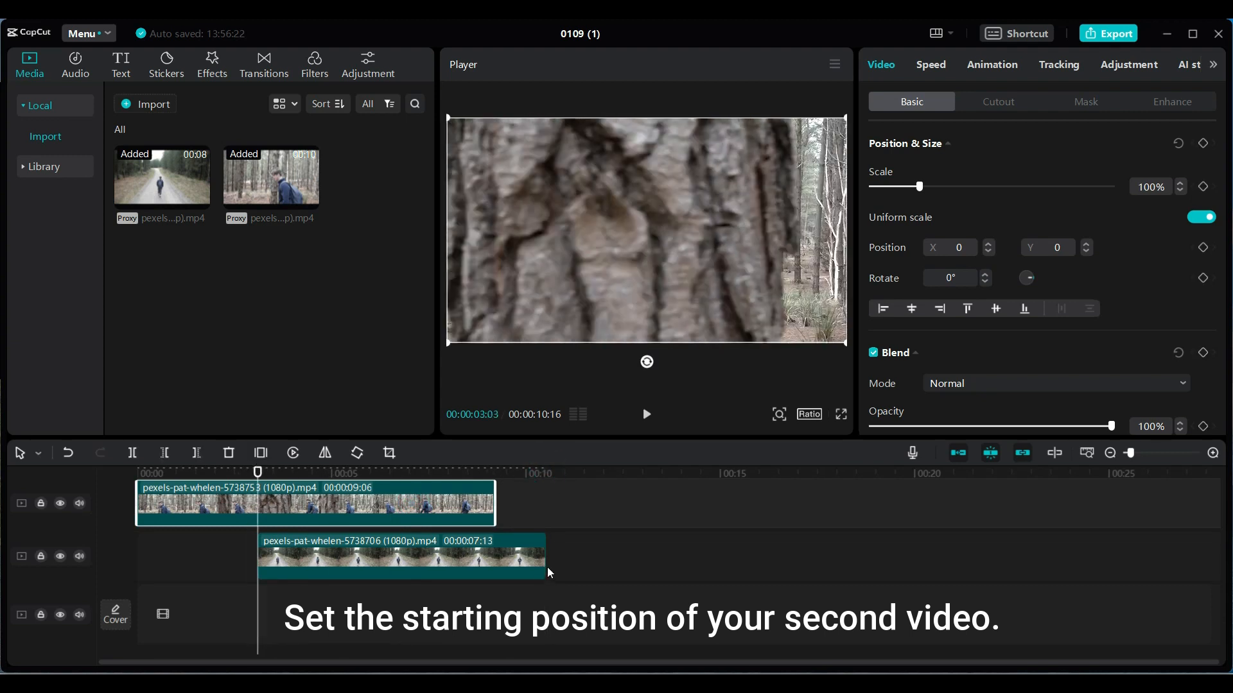
Trim the road clip's right edge to end with the tree clip, about 9 seconds
left_click_drag(546, 556, 495, 556)
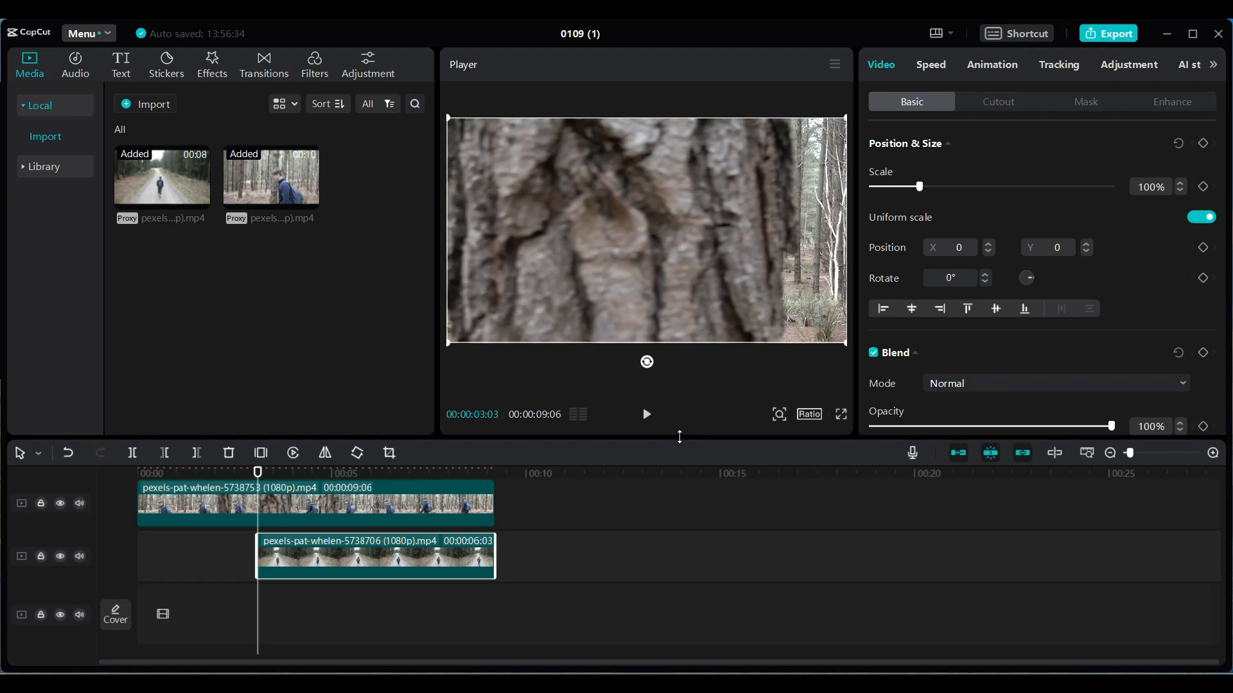
left_click(308, 509)
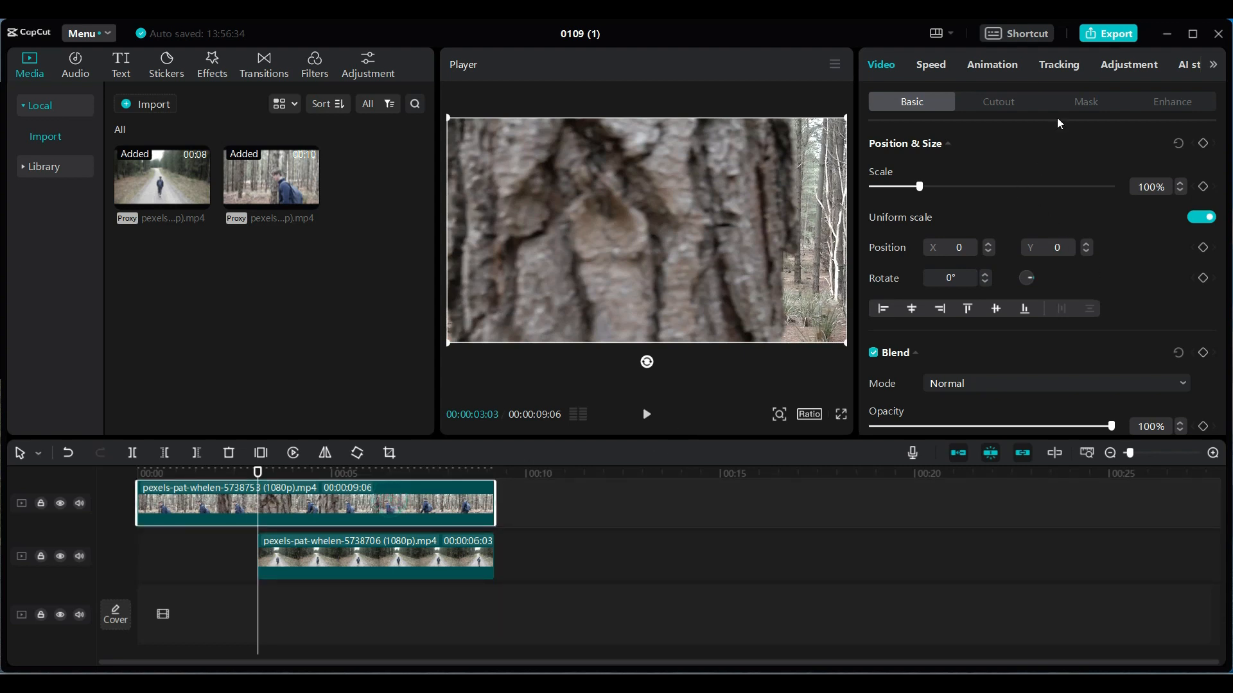
Apply a Horizontal mask to the tree clip from the Mask tab
left_click(1085, 101)
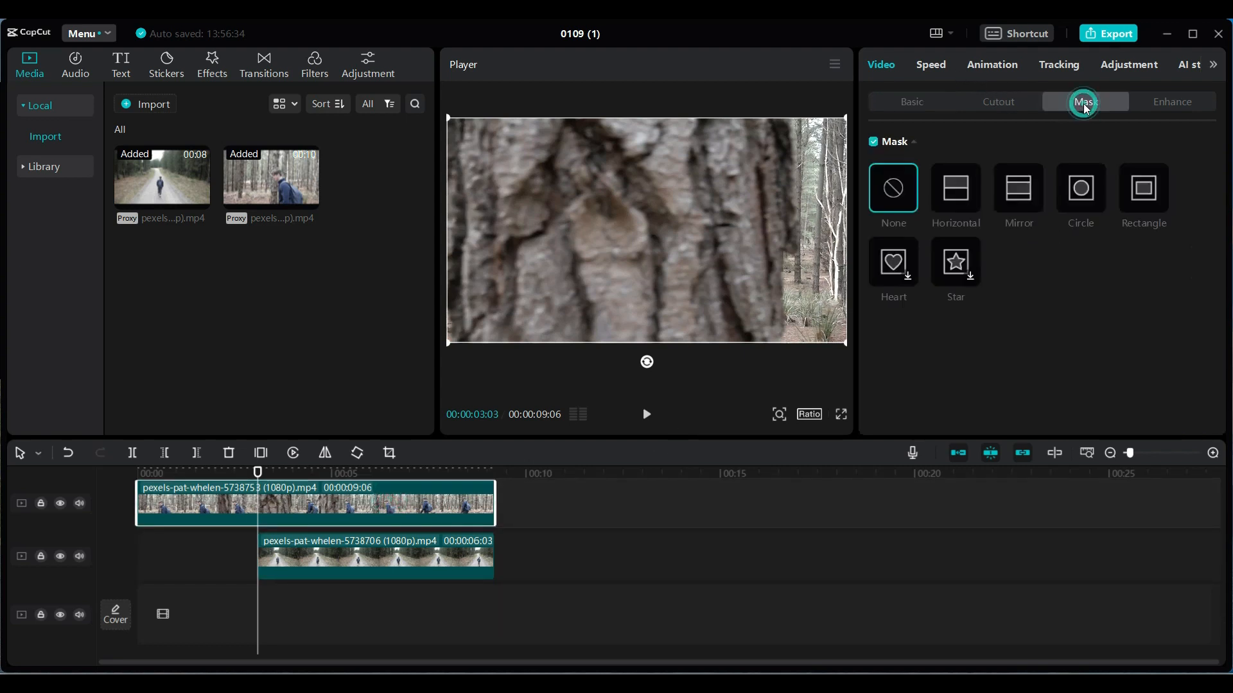
left_click(955, 187)
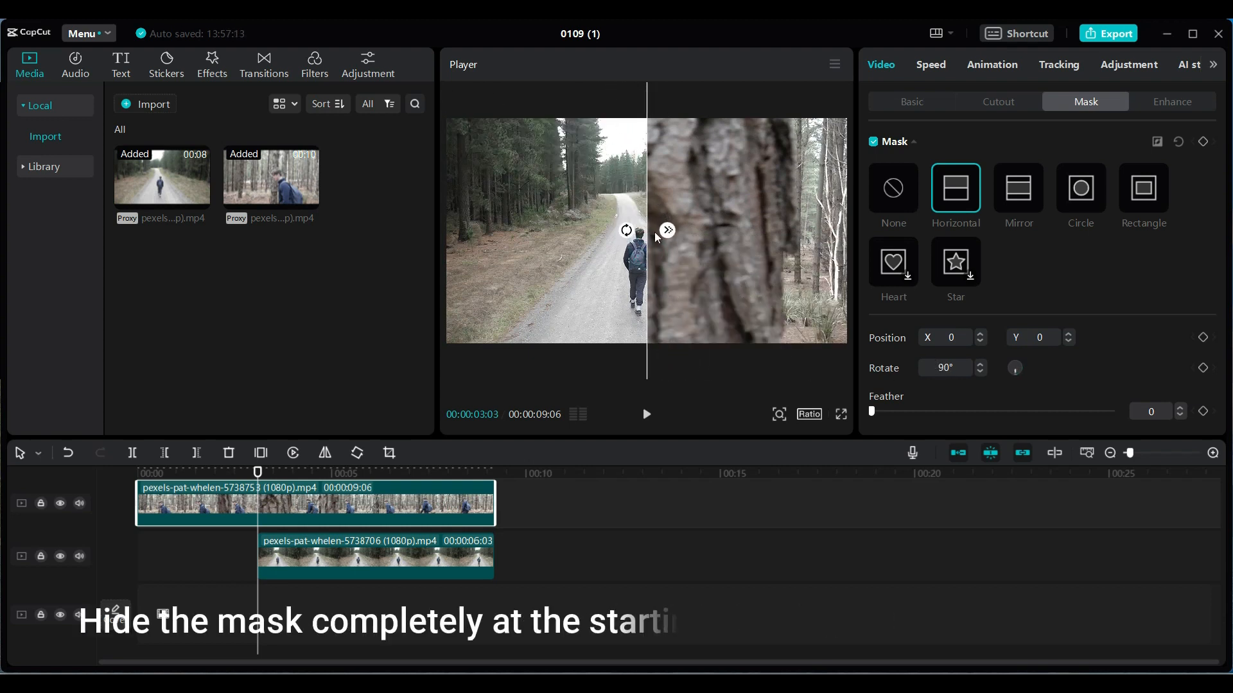
Move the mask edge to the frame's left edge and add a keyframe there
left_click_drag(648, 230, 458, 246)
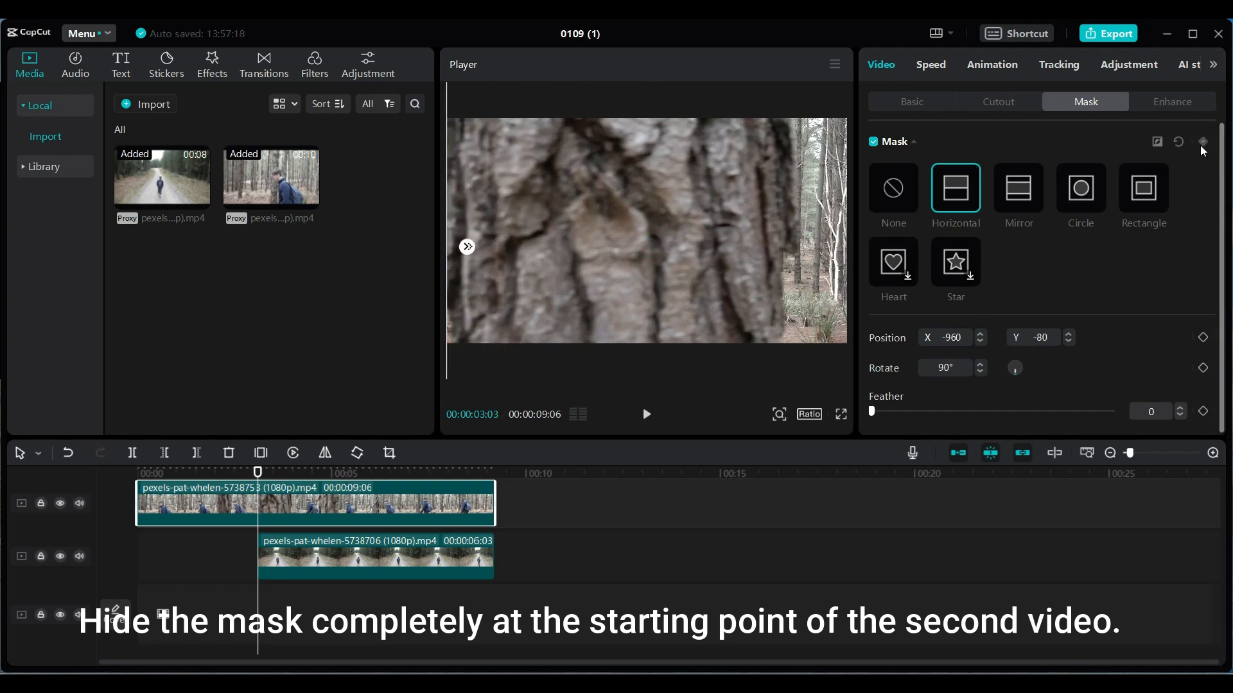
mouse_move(1203, 143)
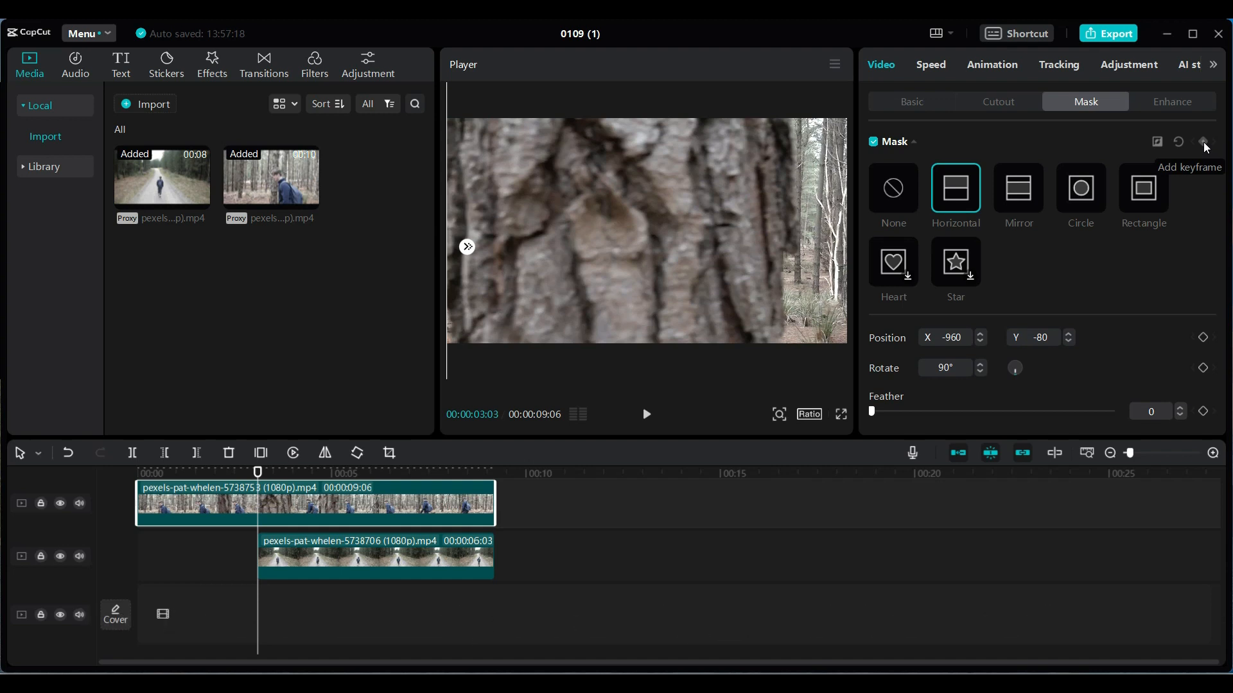
left_click(1203, 143)
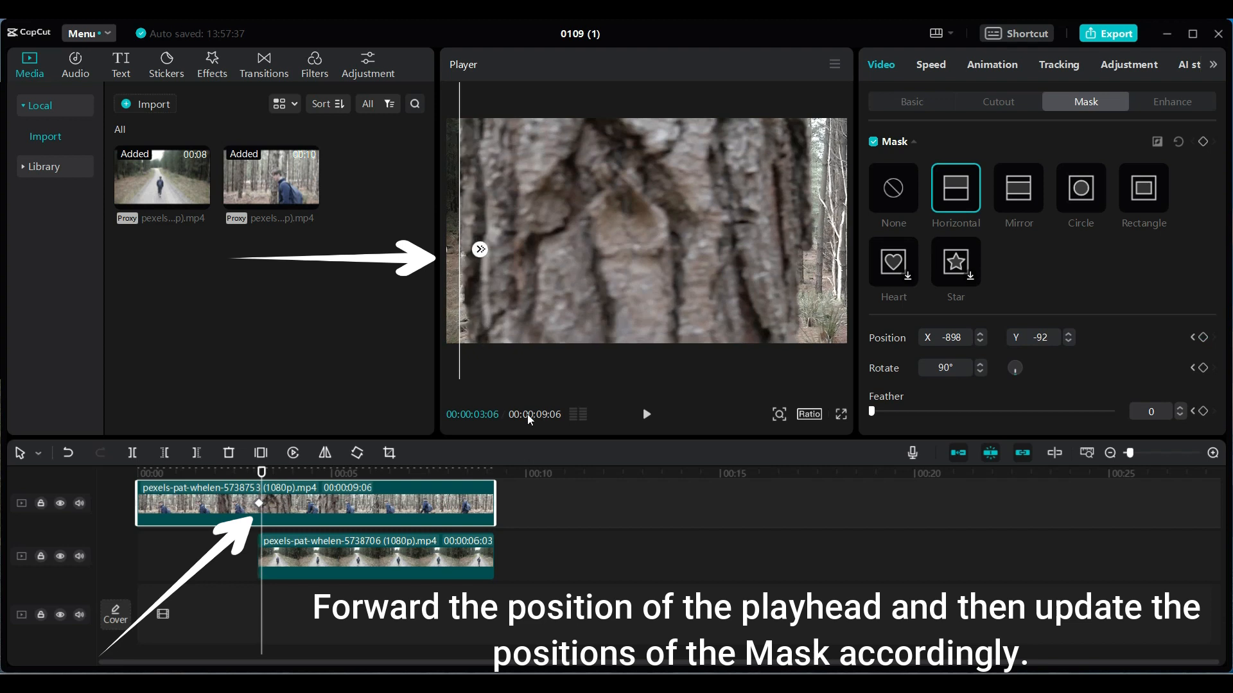
mouse_move(461, 291)
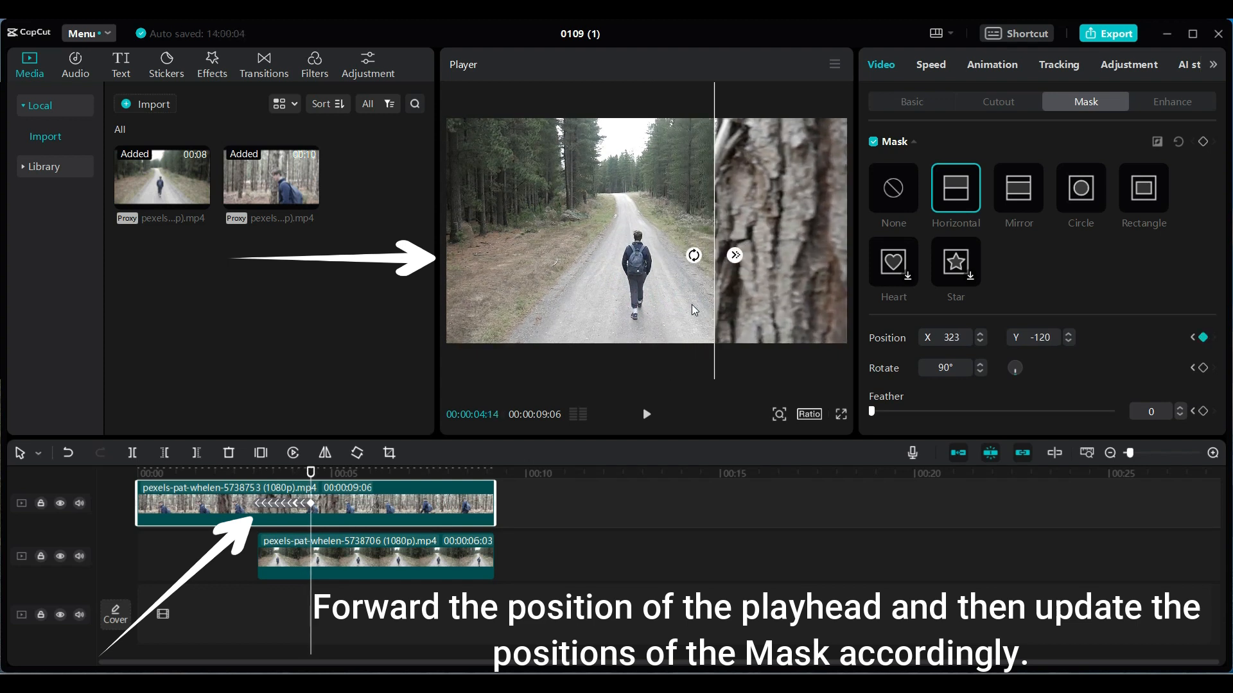
Drag the mask edge rightward at a later playhead position to reveal more road footage
left_click_drag(310, 473, 326, 473)
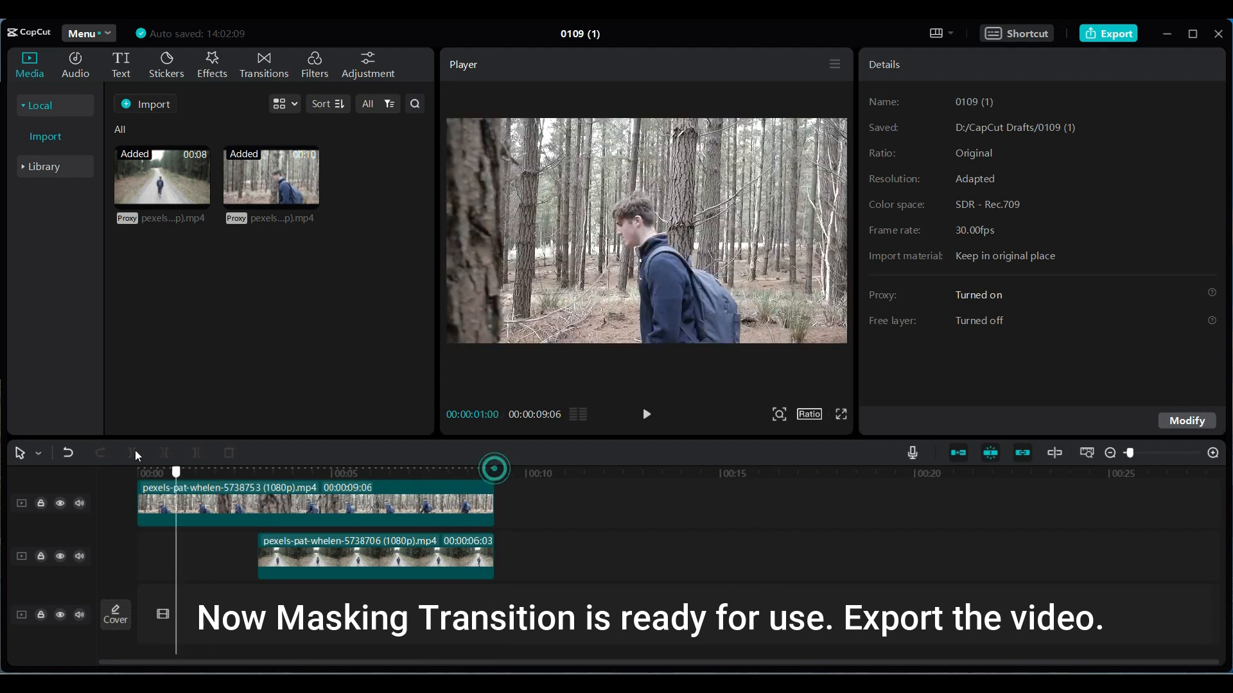
left_click(646, 414)
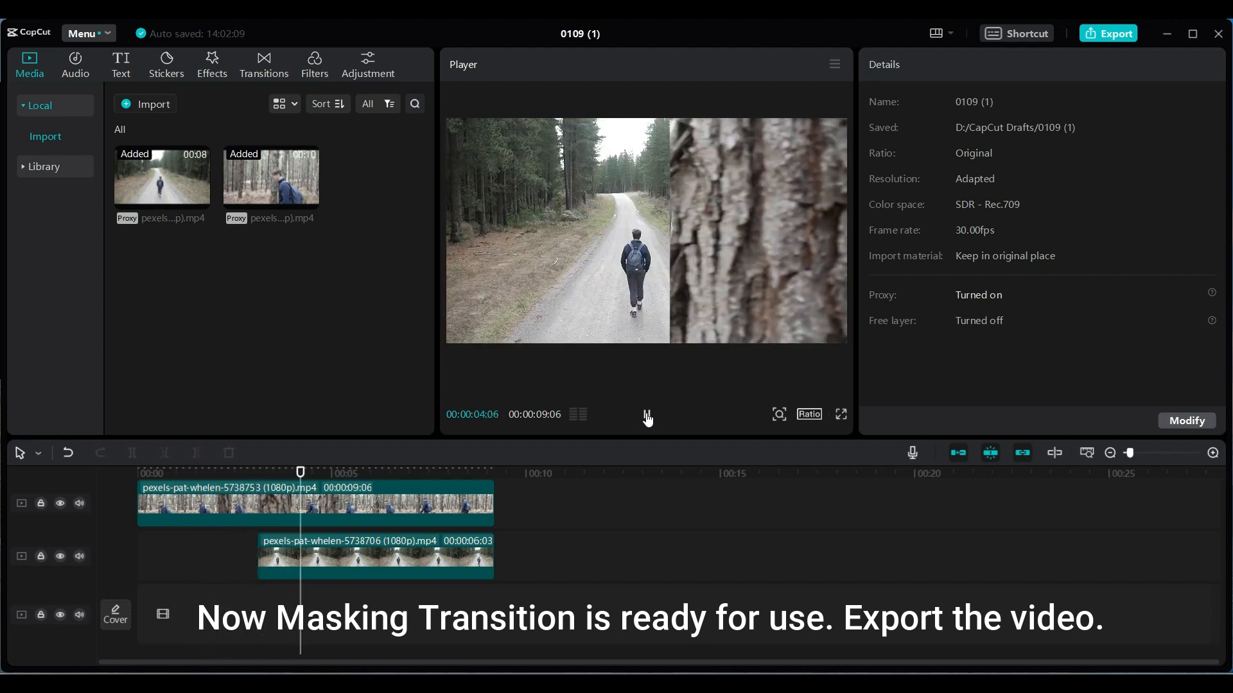
left_click(380, 472)
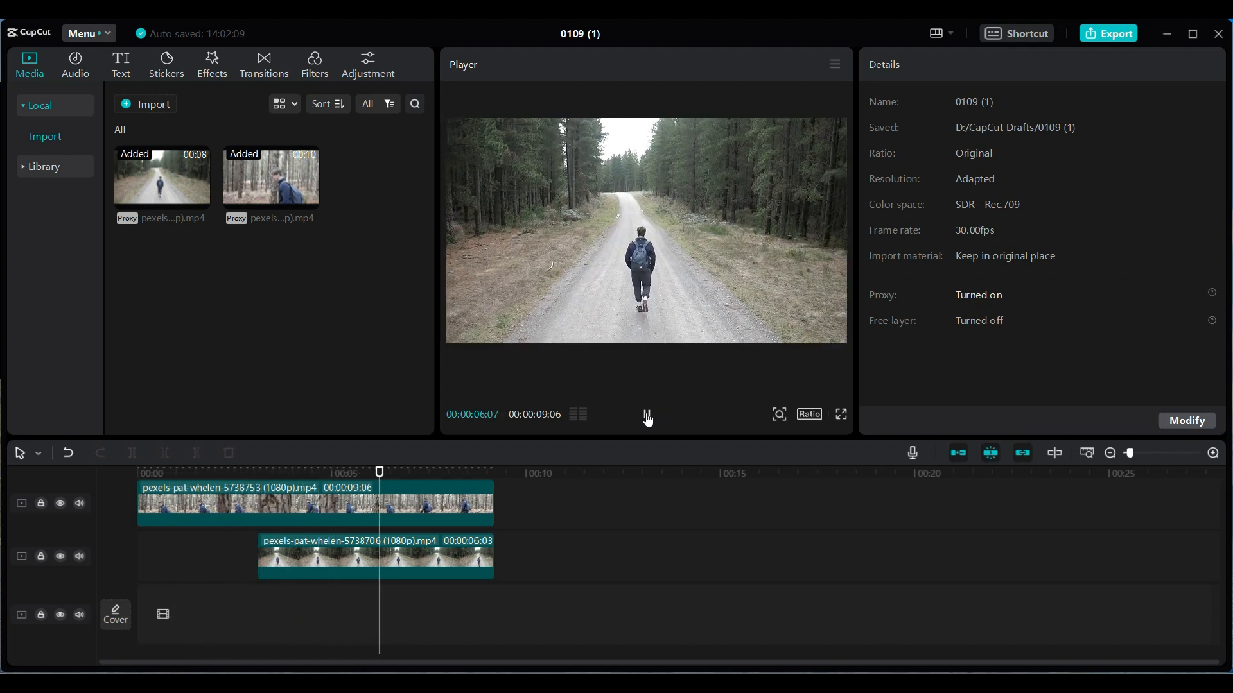